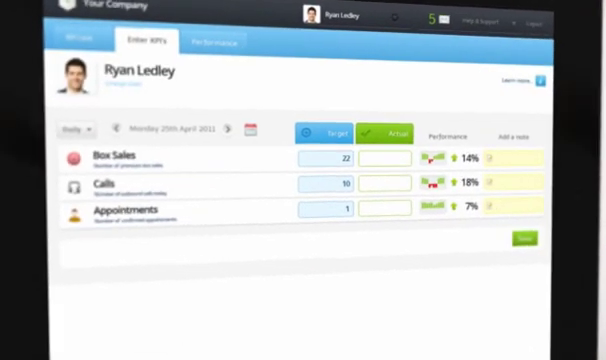
pyautogui.write('24')
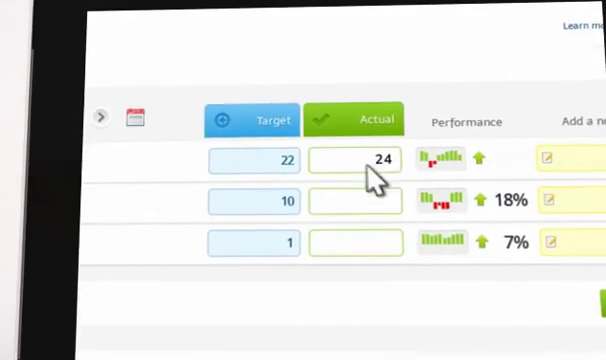